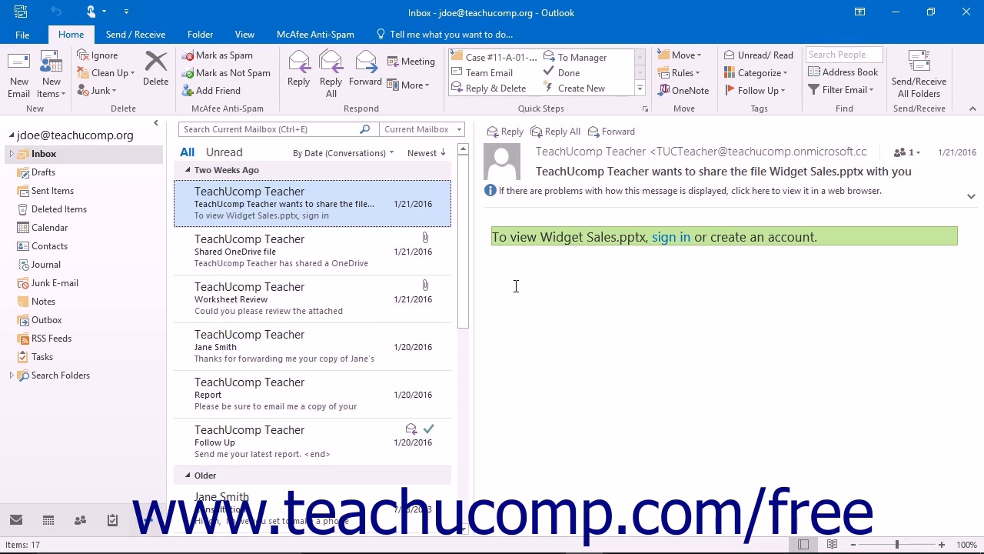
Review the mailbox overview, then reach the account's Data Files list in Account Settings.
{"action": "left_click", "coordinate": [74, 135]}
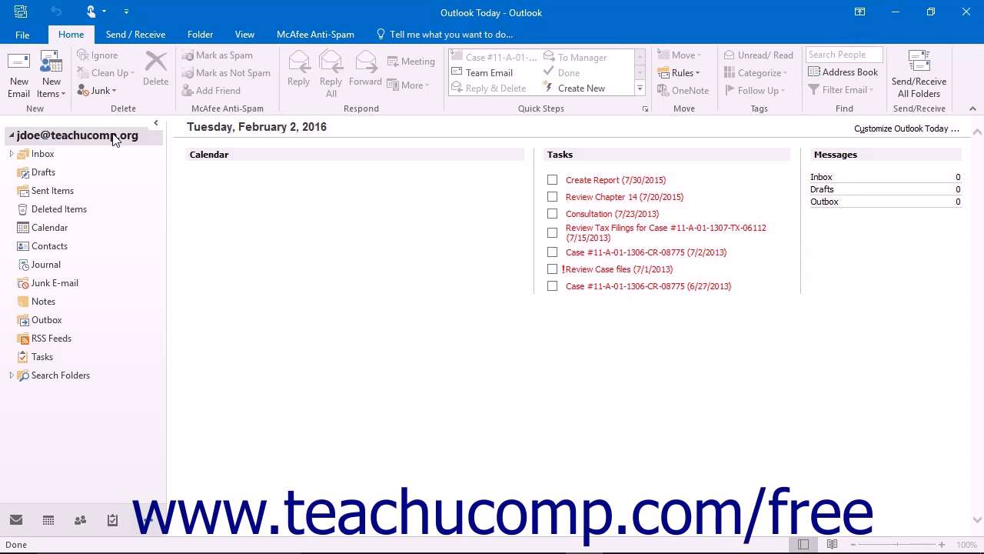
{"action": "mouse_move", "coordinate": [101, 147]}
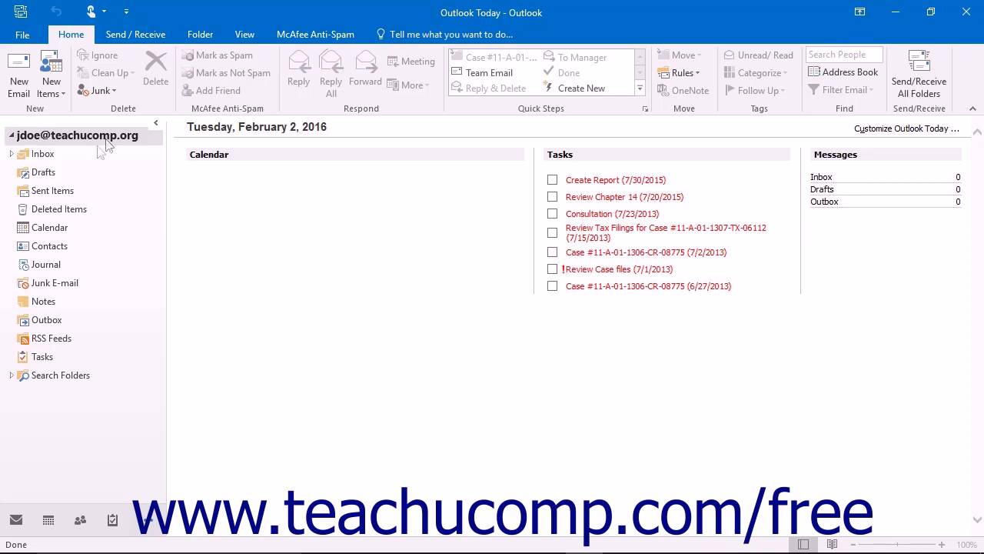
{"action": "left_click", "coordinate": [43, 153]}
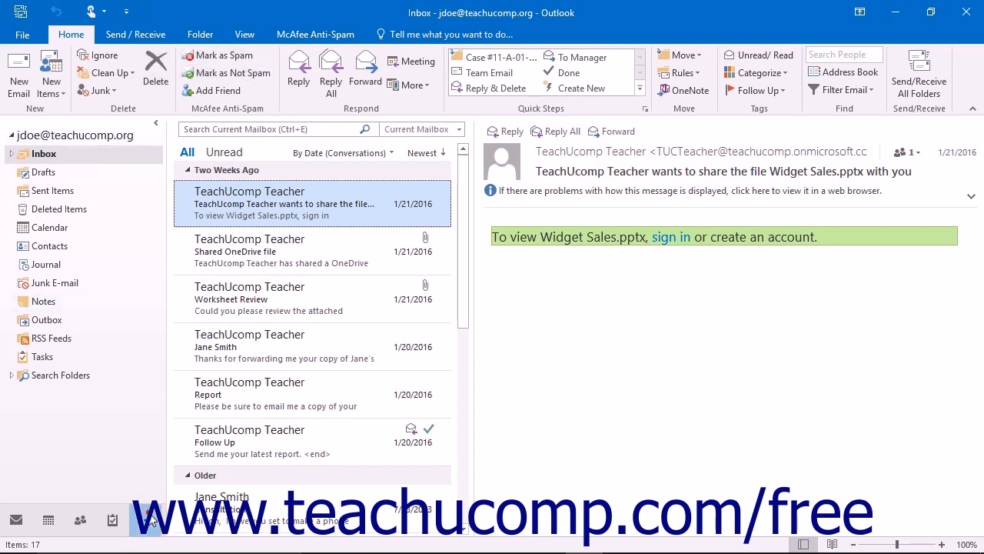
{"action": "mouse_move", "coordinate": [135, 352]}
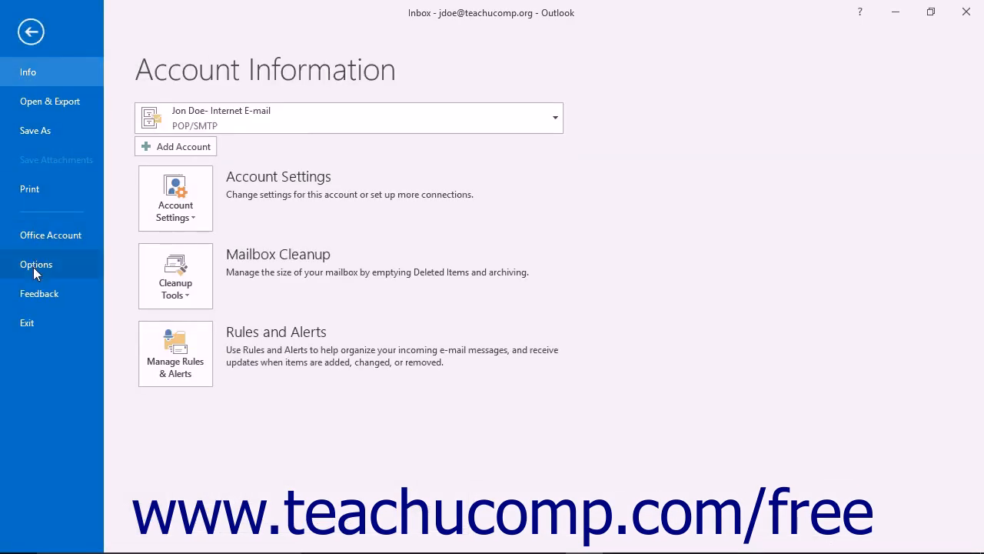
{"action": "mouse_move", "coordinate": [30, 72]}
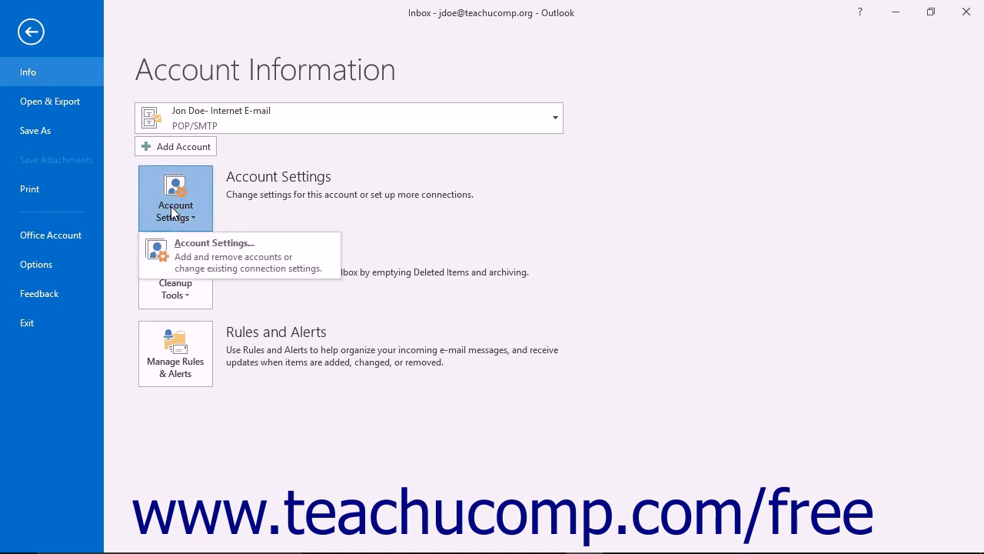
{"action": "mouse_move", "coordinate": [197, 260]}
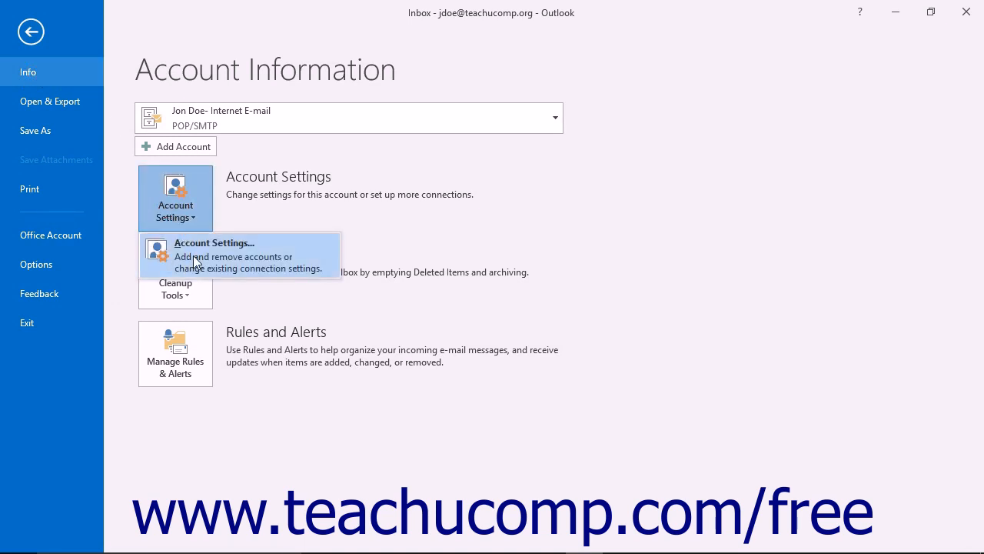
{"action": "left_click", "coordinate": [216, 255]}
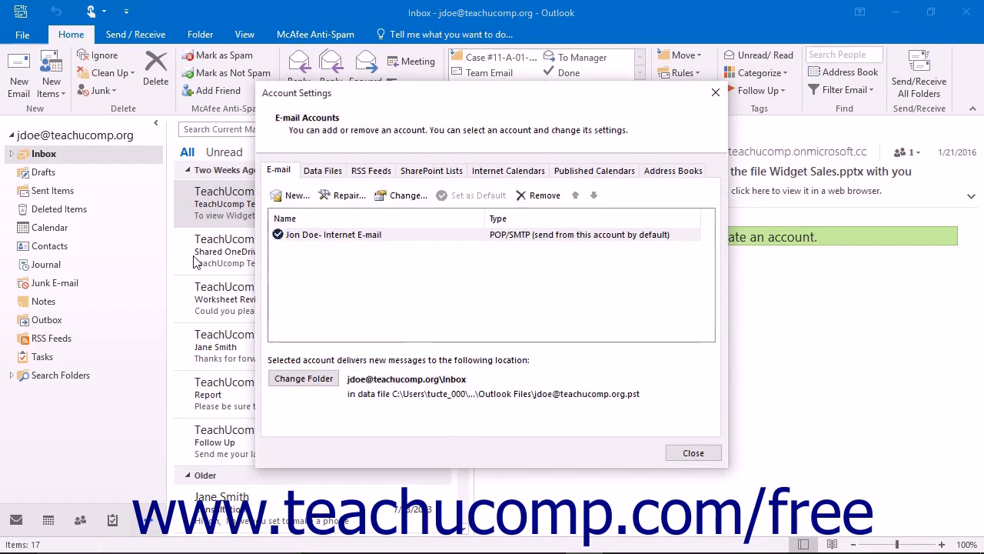
{"action": "mouse_move", "coordinate": [238, 265]}
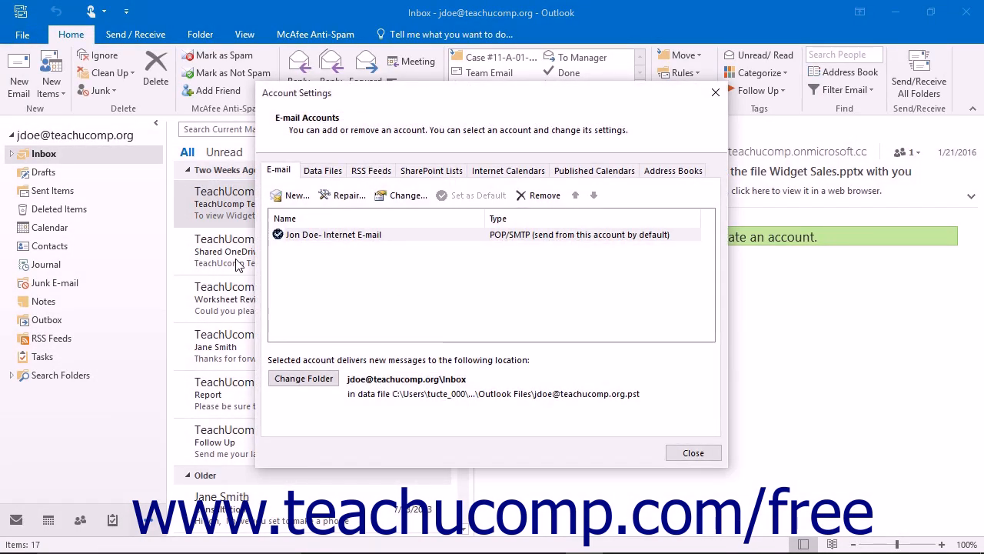
{"action": "left_click", "coordinate": [323, 169]}
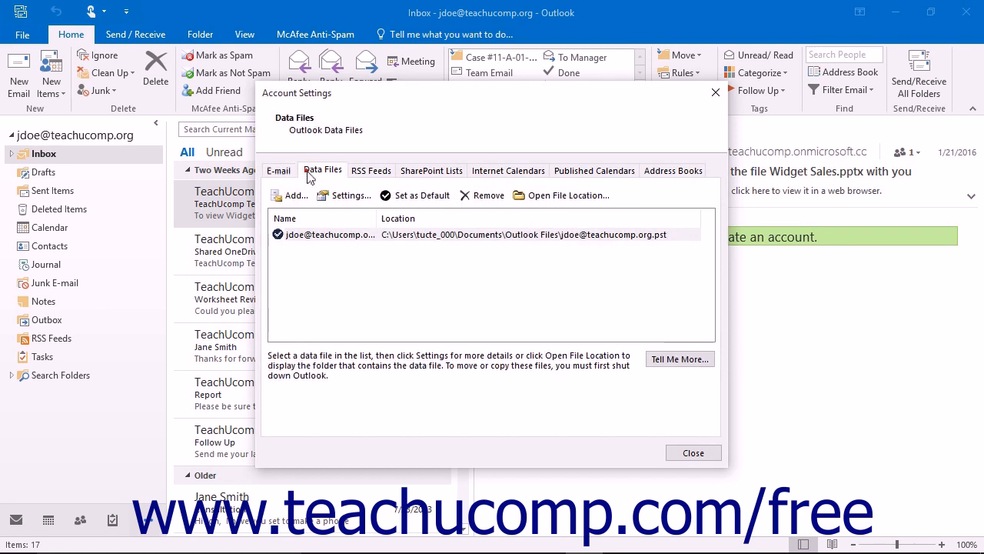
{"action": "mouse_move", "coordinate": [292, 194]}
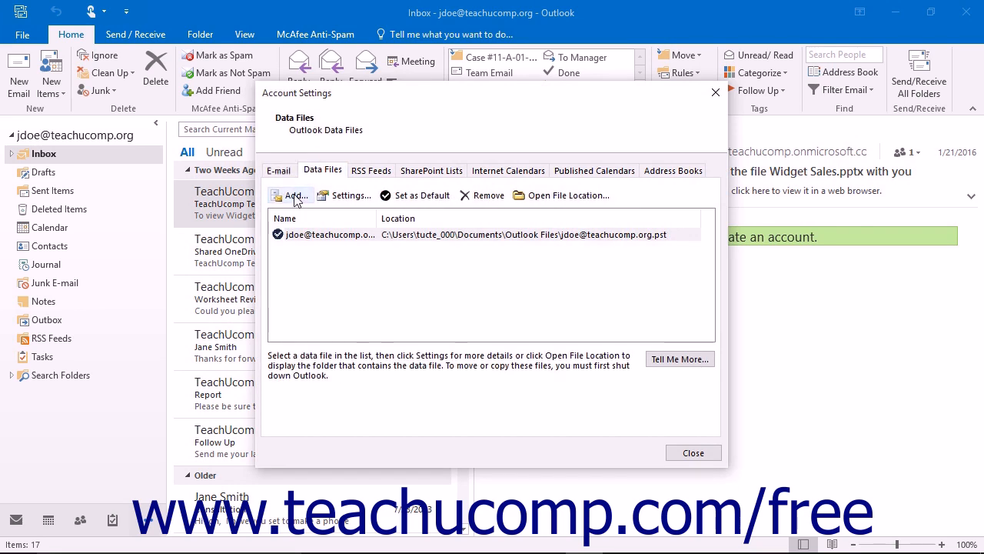
Add a new data file named My Personal Folder stored on the Desktop.
{"action": "left_click", "coordinate": [291, 194]}
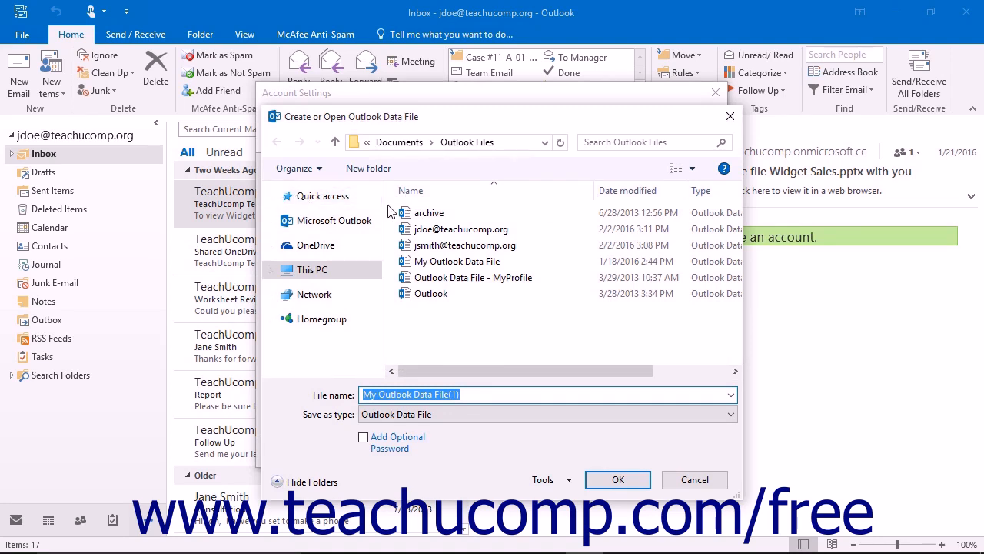
{"action": "left_click", "coordinate": [311, 269]}
{"action": "type", "text": "My Personal Folder"}
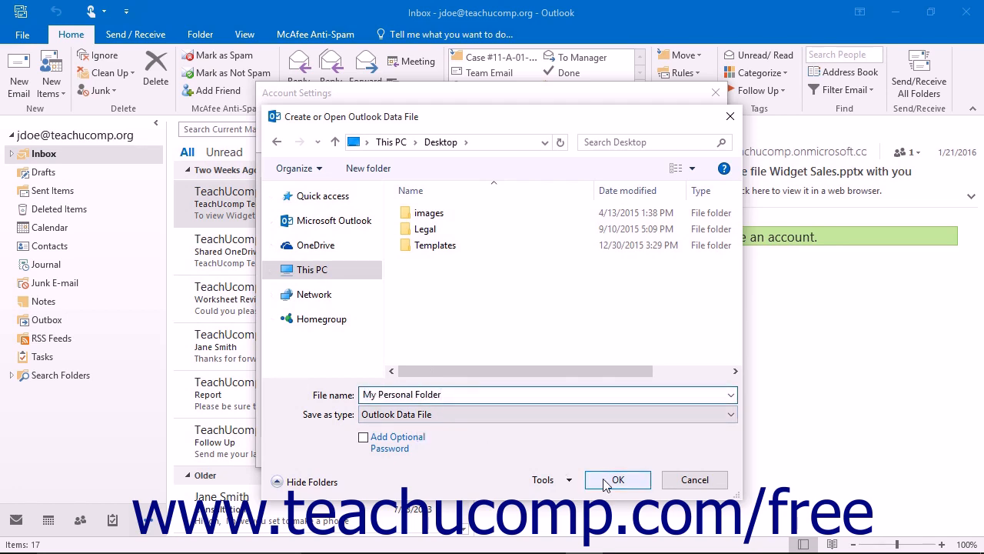
{"action": "left_click", "coordinate": [618, 480]}
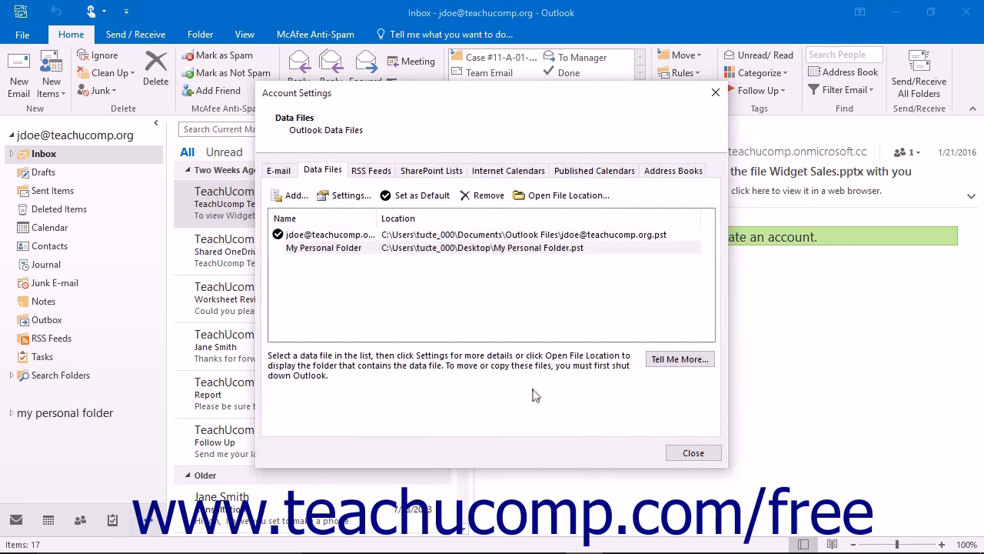
{"action": "mouse_move", "coordinate": [493, 336]}
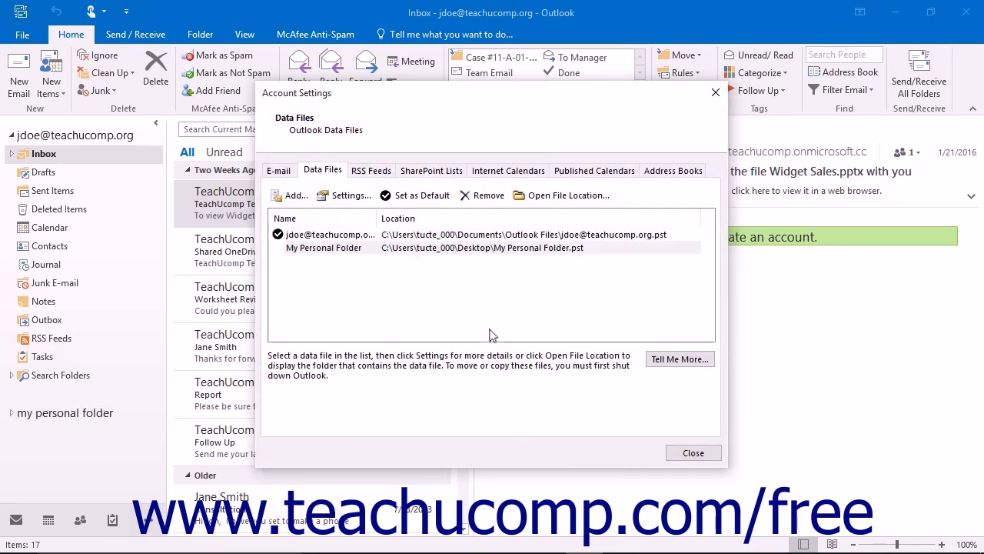
Leave Account Settings and browse the new My Personal Folder and its subfolders.
{"action": "left_click", "coordinate": [692, 452]}
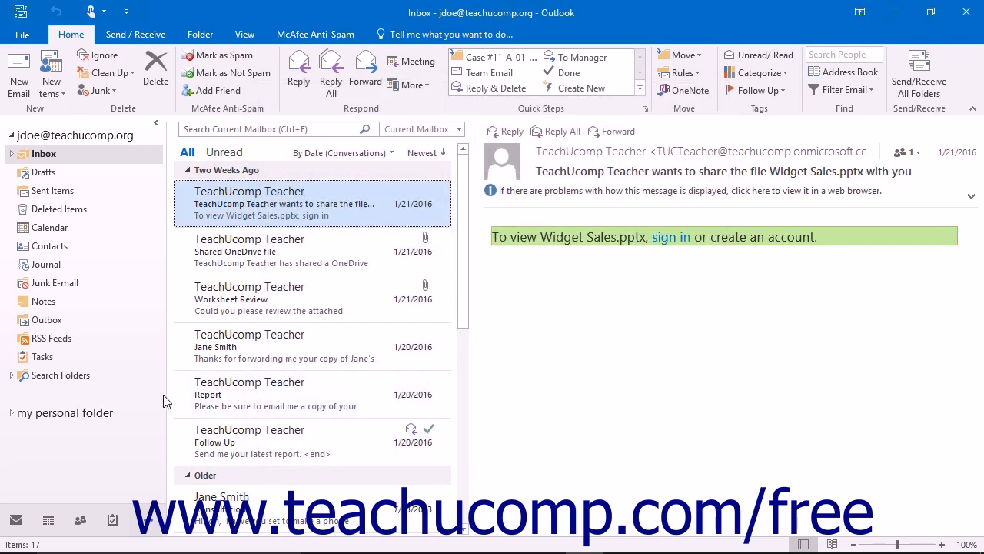
{"action": "mouse_move", "coordinate": [90, 400]}
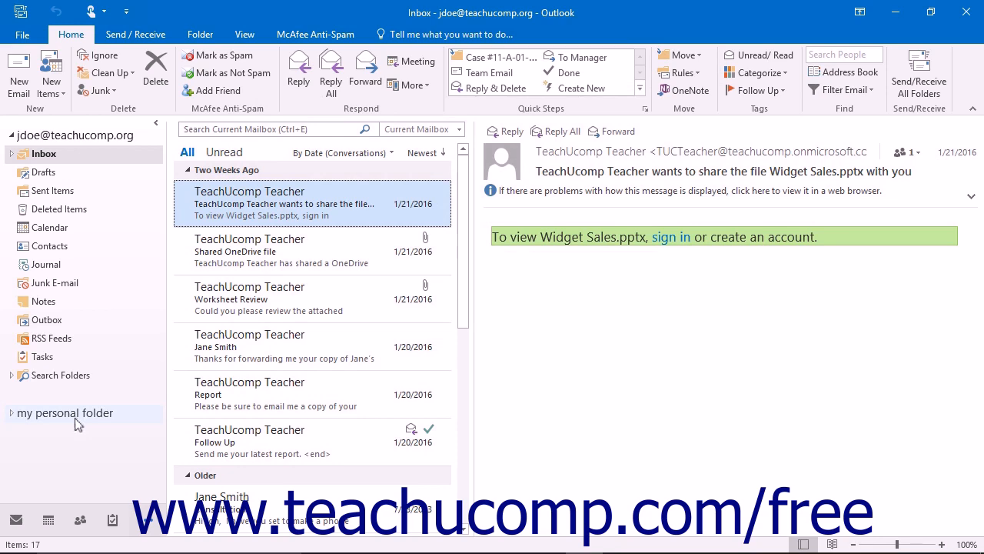
{"action": "left_click", "coordinate": [65, 412]}
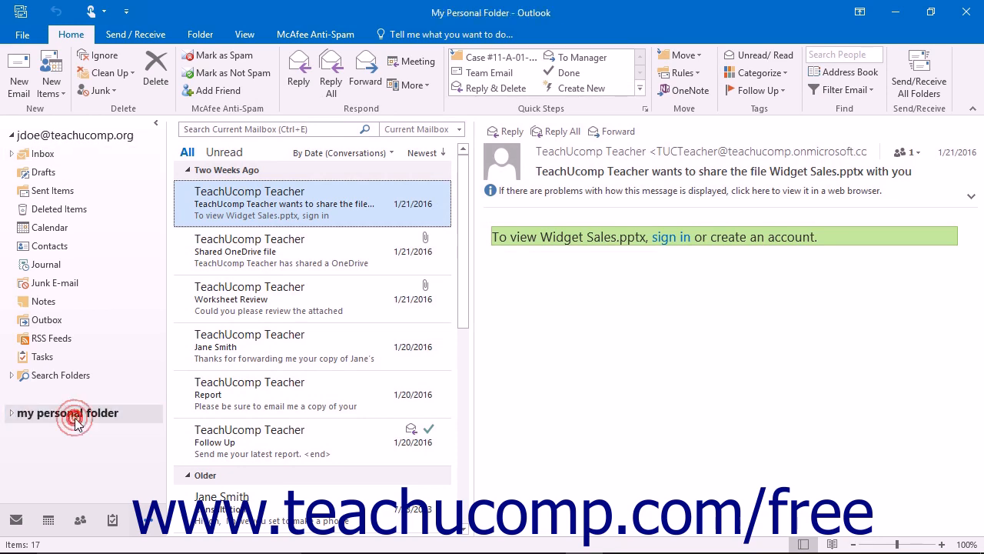
{"action": "left_click", "coordinate": [68, 412]}
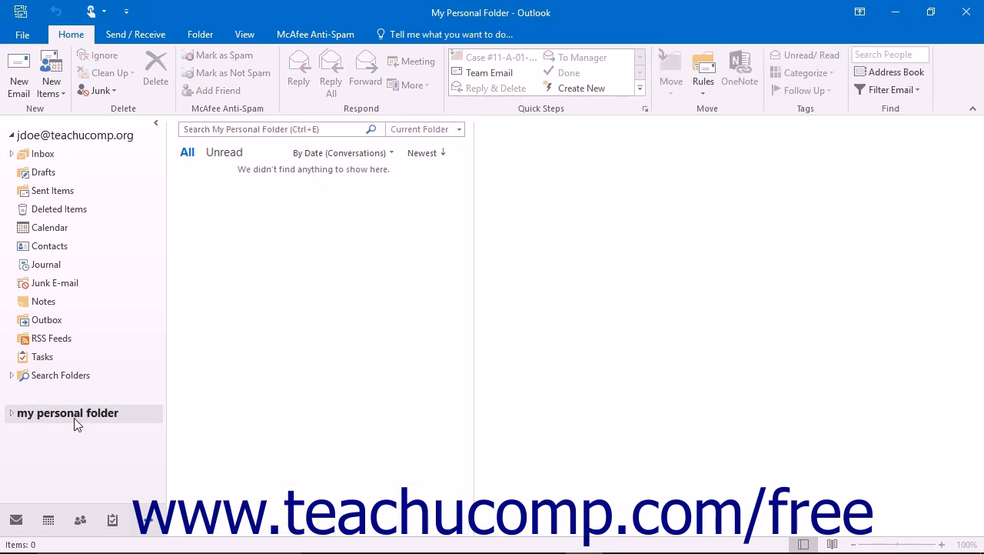
{"action": "left_click", "coordinate": [6, 412]}
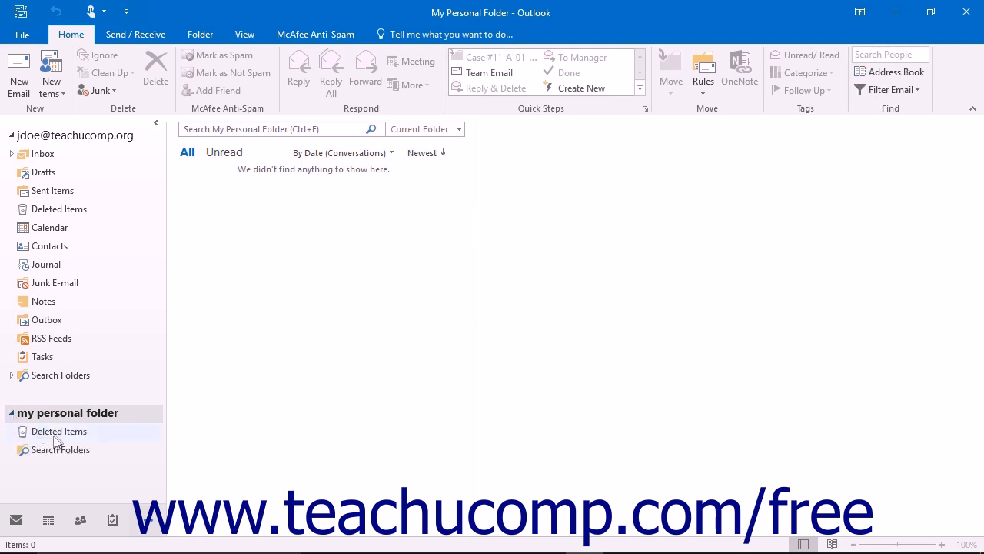
{"action": "left_click", "coordinate": [59, 430]}
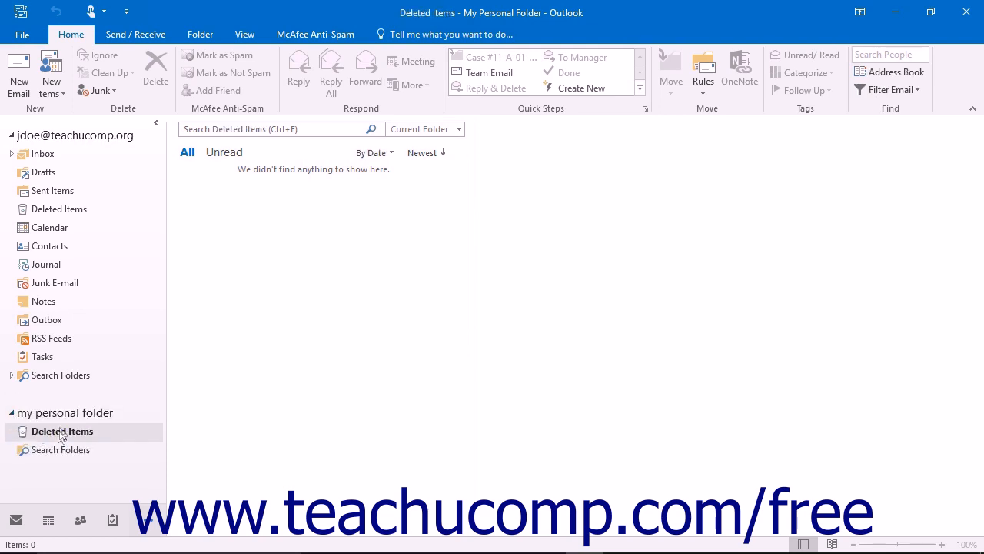
{"action": "left_click", "coordinate": [68, 412]}
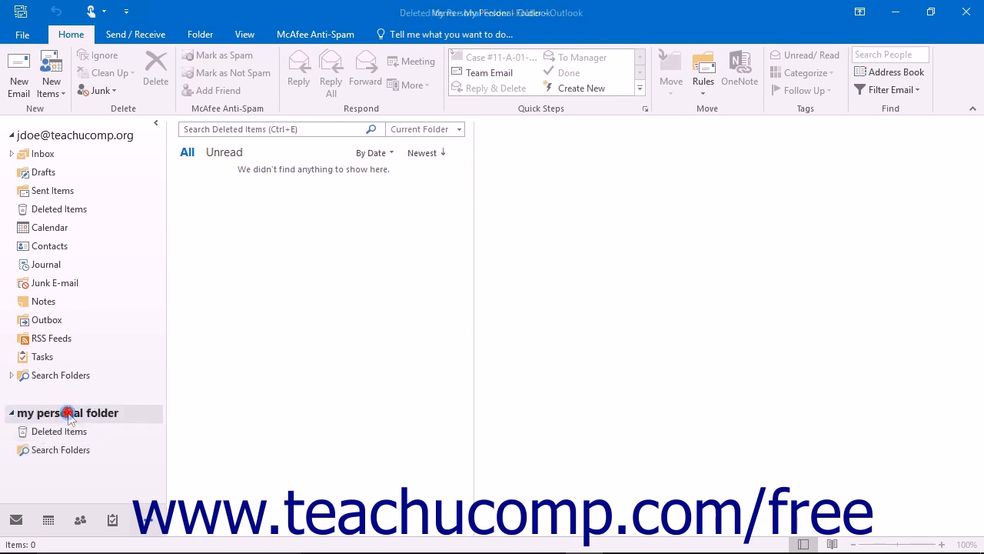
{"action": "left_click", "coordinate": [68, 412]}
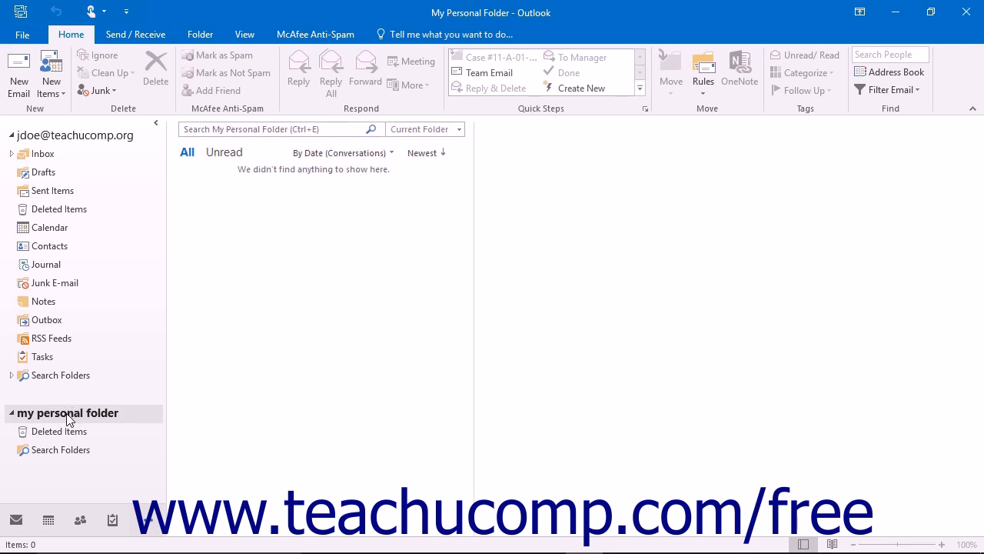
{"action": "mouse_move", "coordinate": [55, 282]}
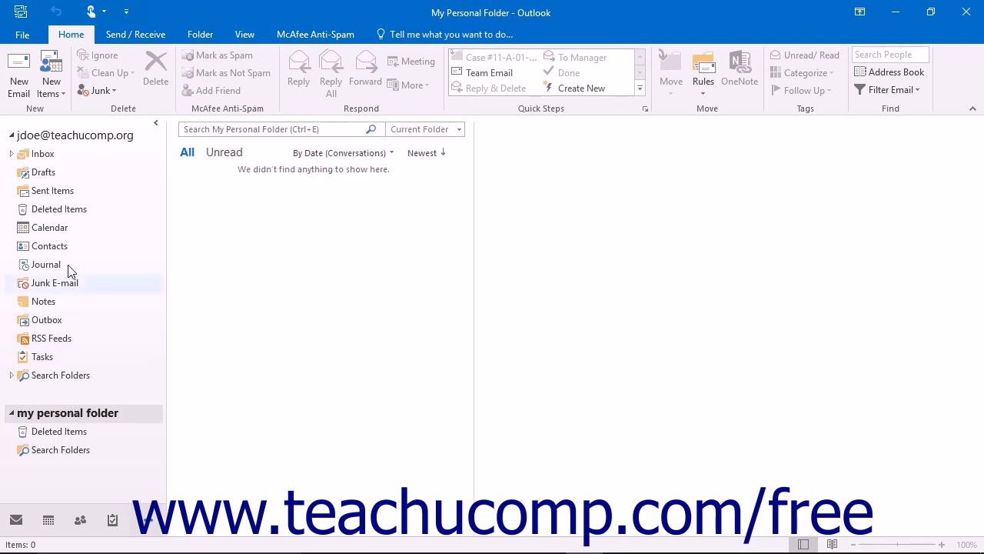
Copy a Planning Meeting item from Sent Items into My Personal Folder and bring up its close options.
{"action": "left_click", "coordinate": [53, 191]}
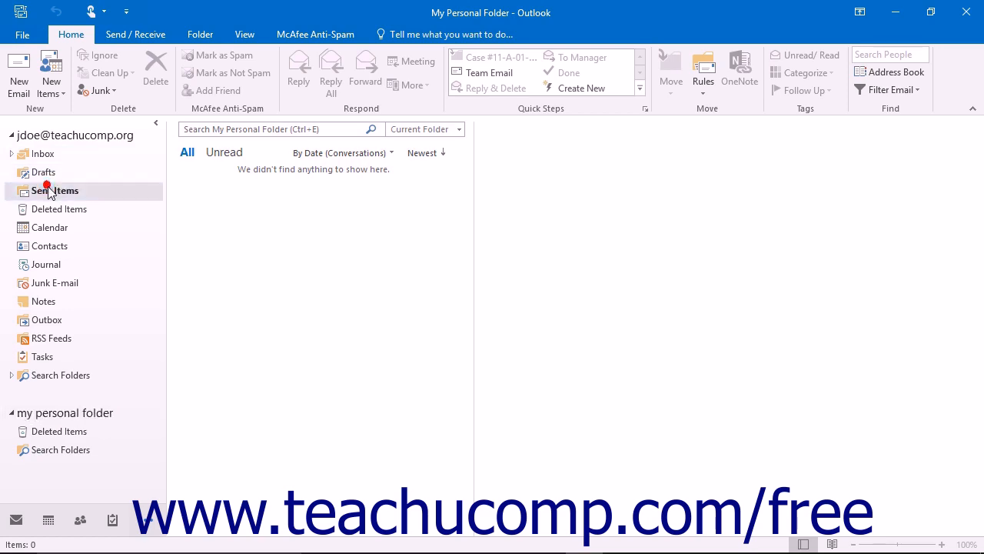
{"action": "left_click", "coordinate": [56, 190]}
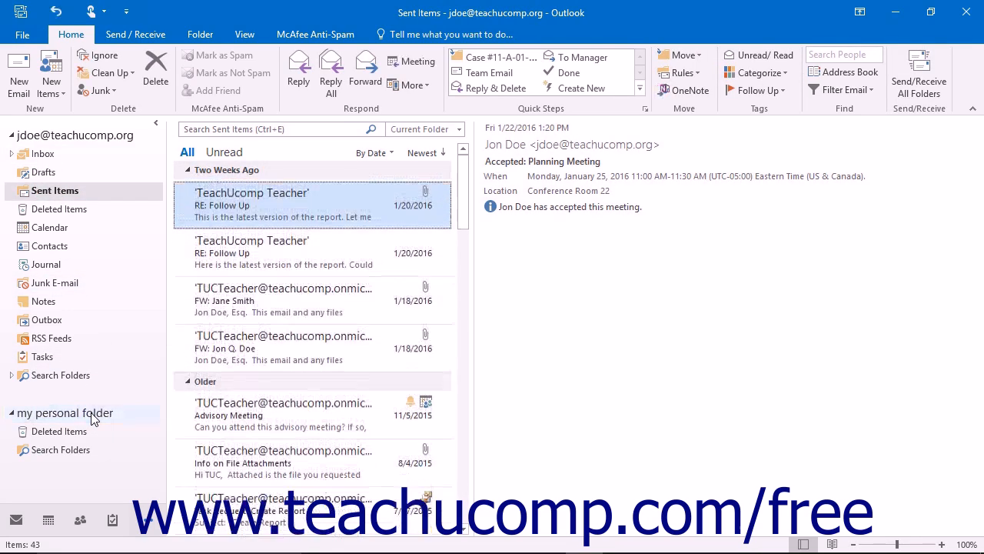
{"action": "left_click", "coordinate": [65, 413]}
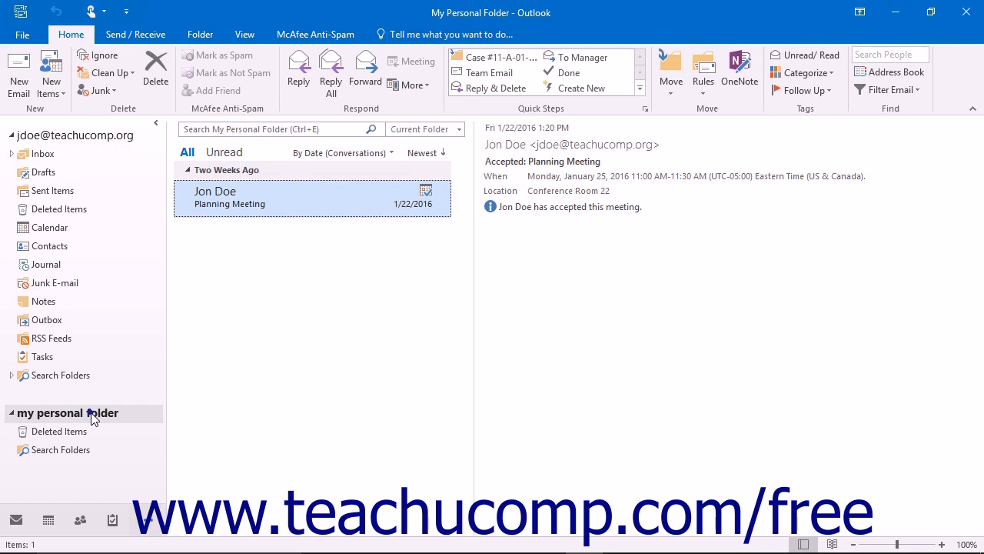
{"action": "right_click", "coordinate": [68, 412]}
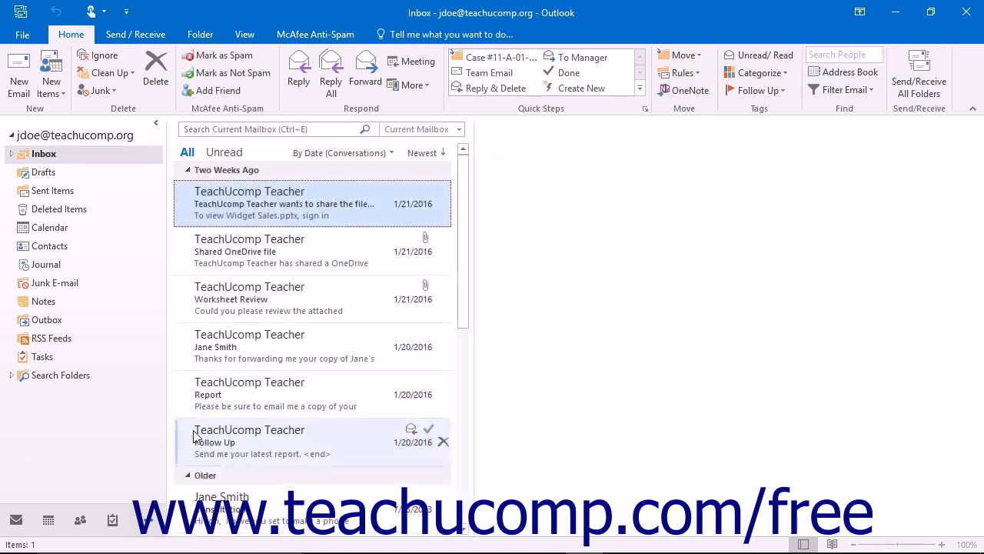
Reopen the My Personal Folder data file from the Desktop via Open & Export.
{"action": "left_click", "coordinate": [311, 203]}
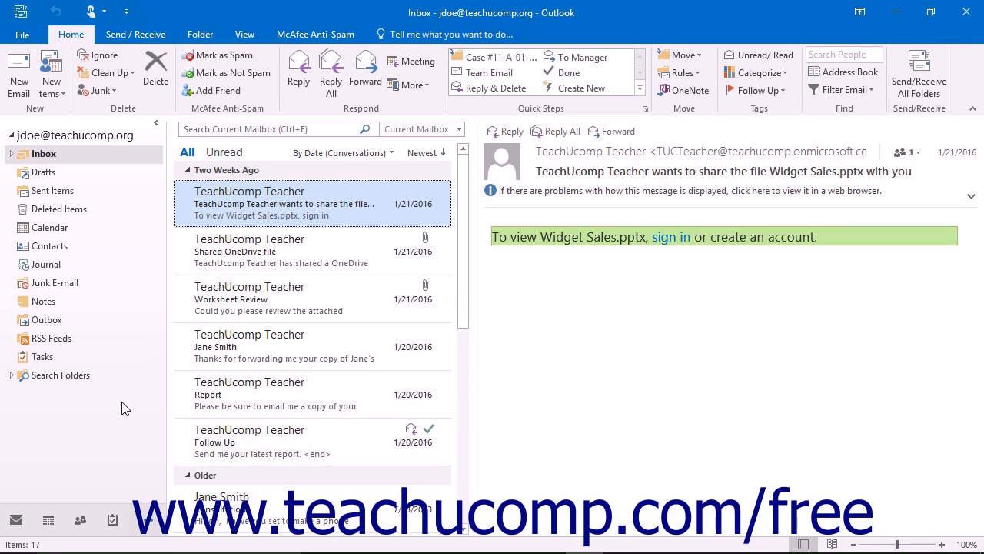
{"action": "left_click", "coordinate": [21, 34]}
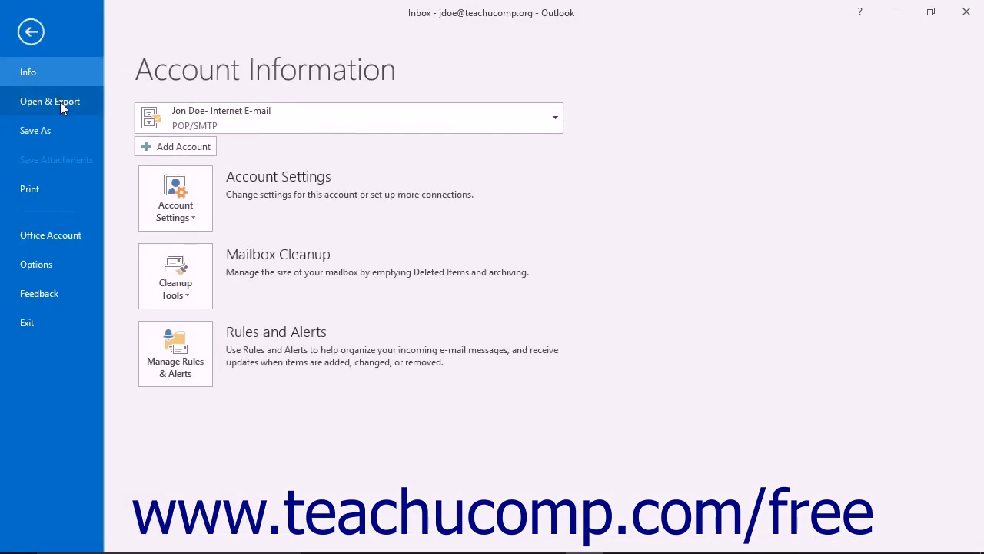
{"action": "left_click", "coordinate": [49, 102]}
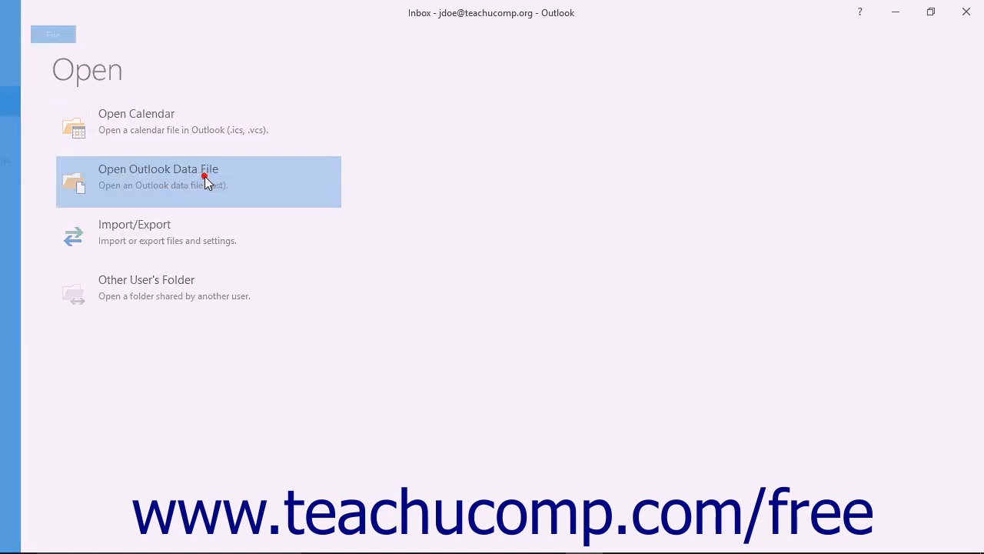
{"action": "left_click", "coordinate": [158, 176]}
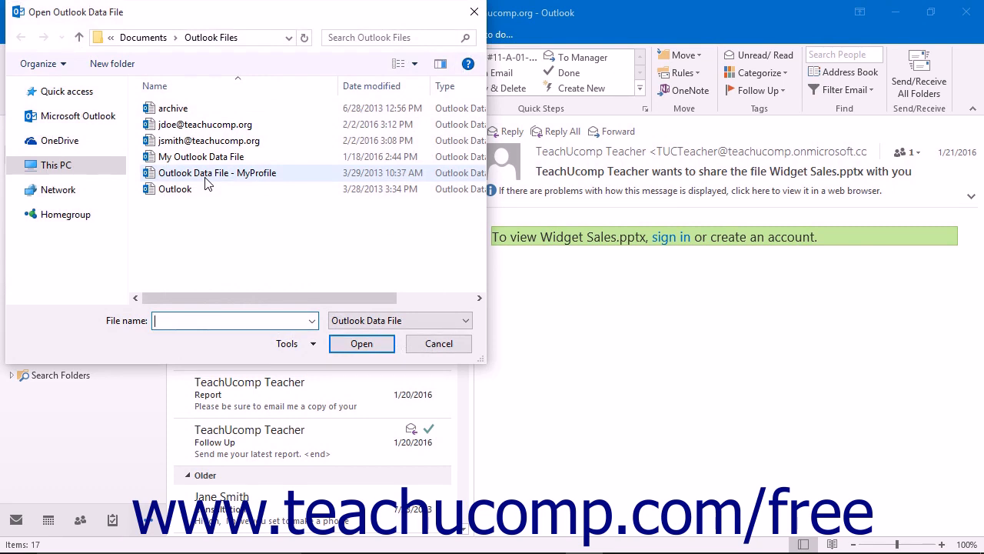
{"action": "left_click", "coordinate": [55, 164]}
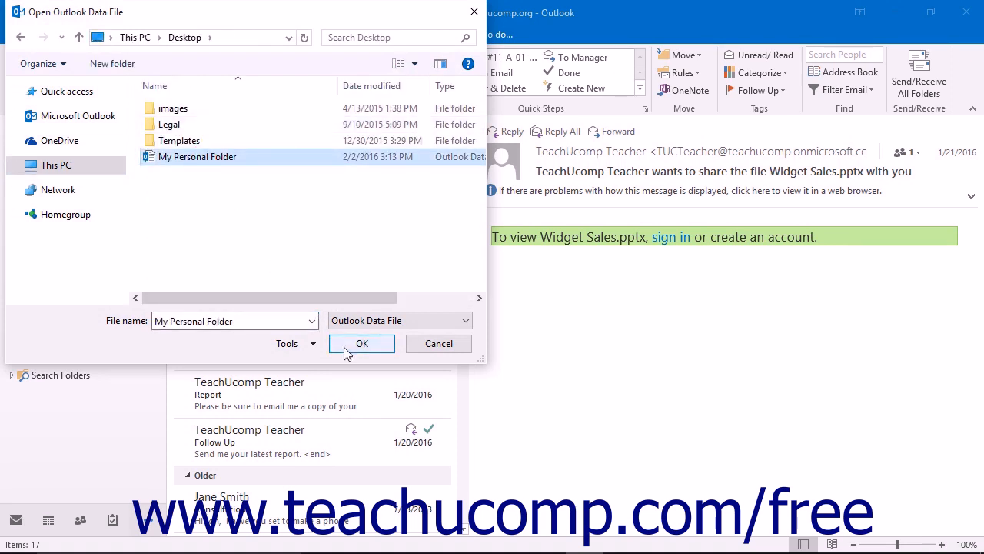
{"action": "left_click", "coordinate": [363, 343]}
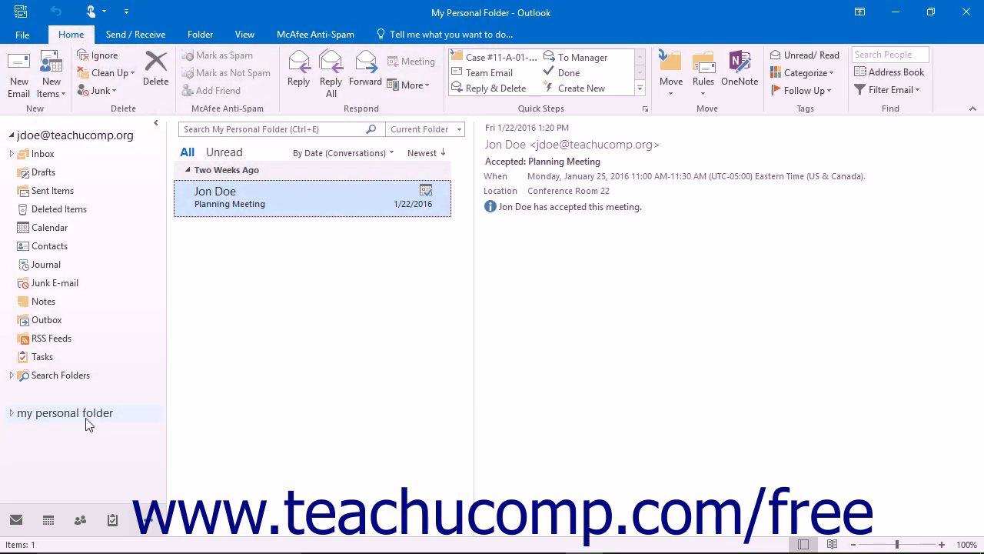
Move the Planning Meeting item back to the Inbox and close the My Personal Folder data file.
{"action": "left_click", "coordinate": [65, 412]}
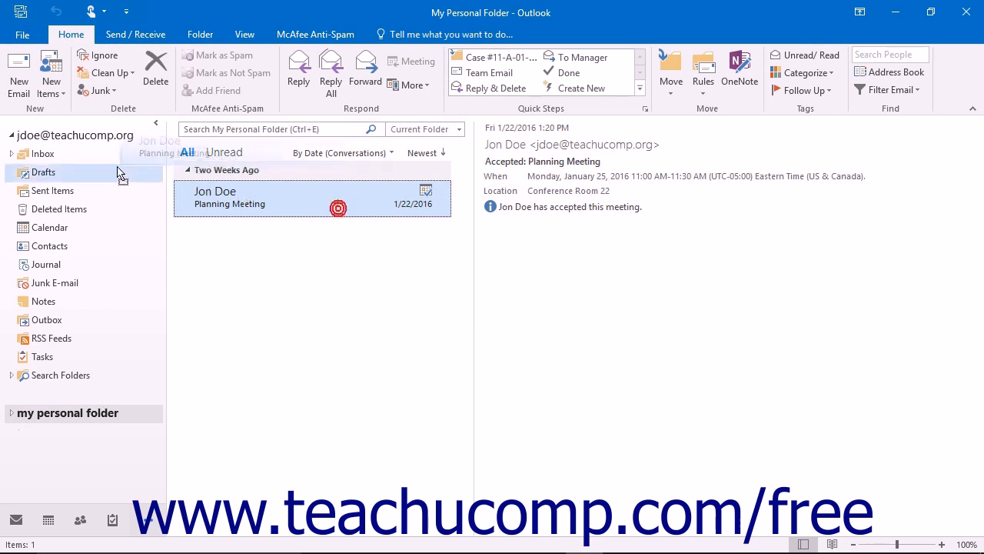
{"action": "left_click", "coordinate": [67, 412]}
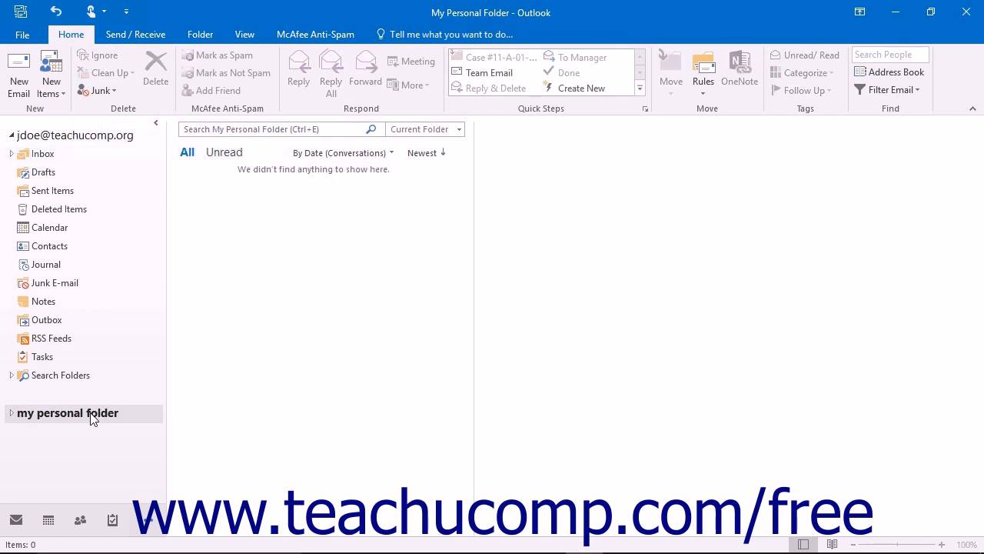
{"action": "right_click", "coordinate": [68, 412]}
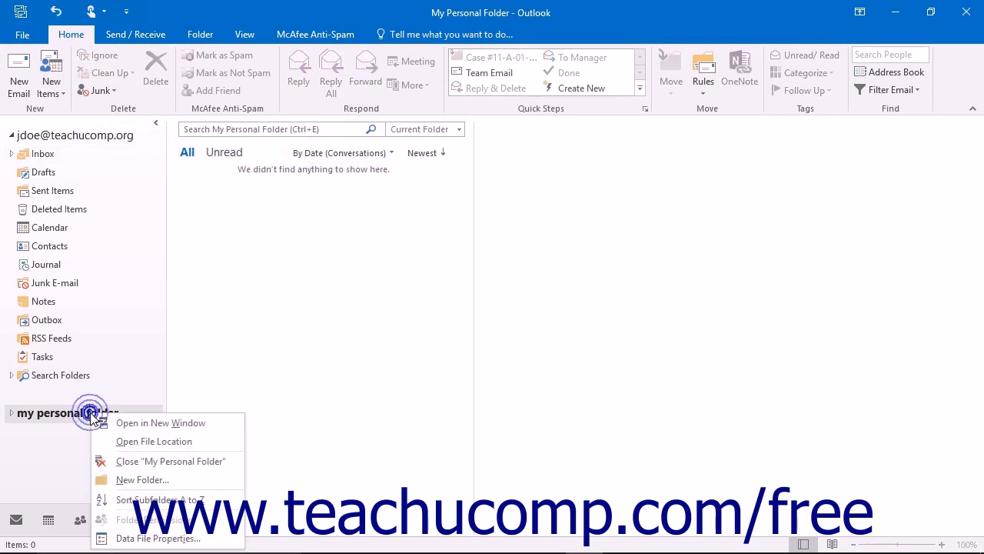
{"action": "left_click", "coordinate": [171, 461]}
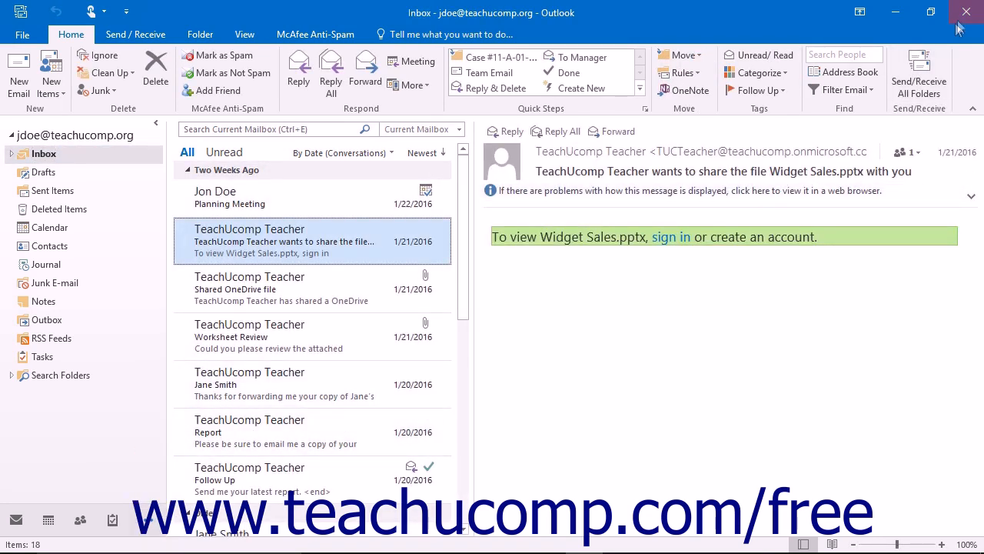
{"action": "mouse_move", "coordinate": [965, 12]}
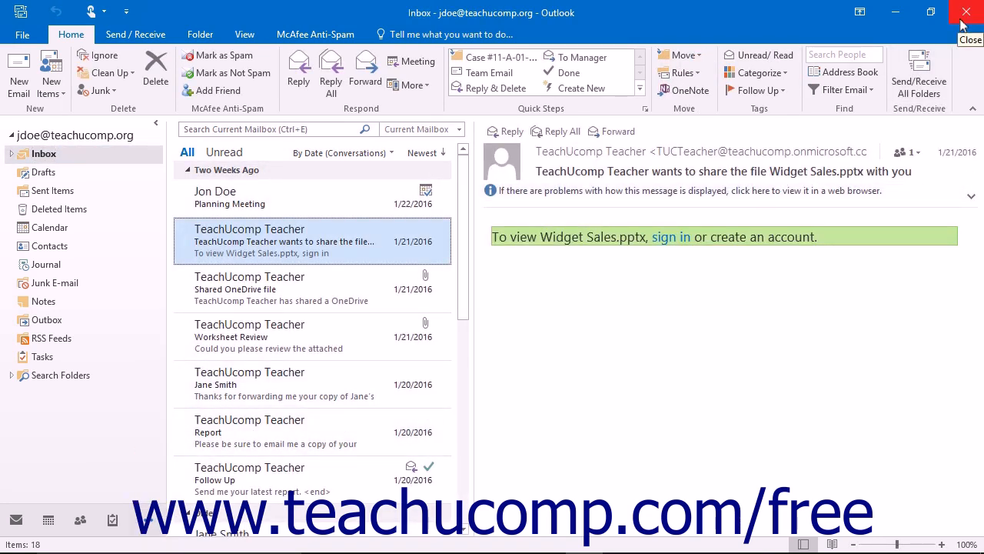
Quit Outlook and delete the My Personal Folder file from the desktop.
{"action": "left_click", "coordinate": [965, 12]}
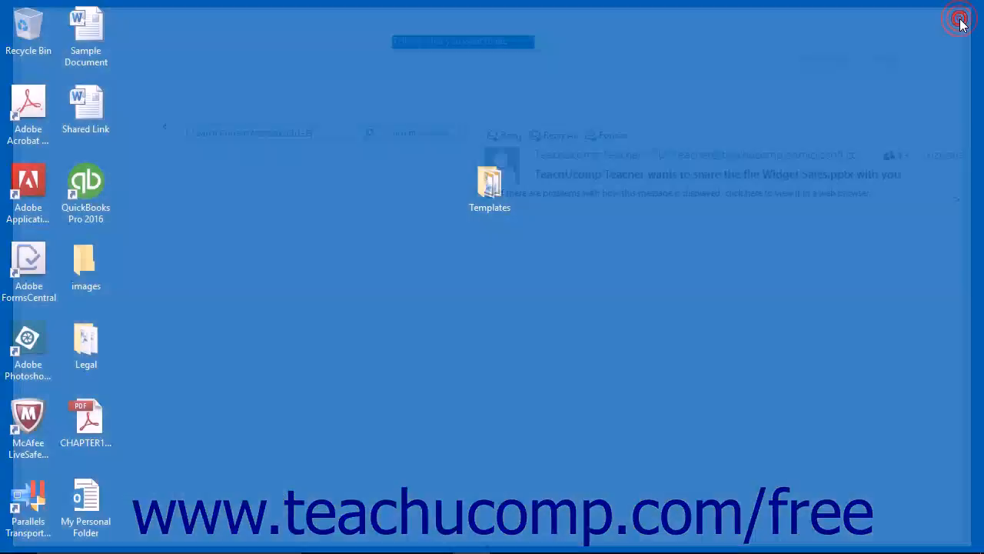
{"action": "left_click", "coordinate": [959, 19]}
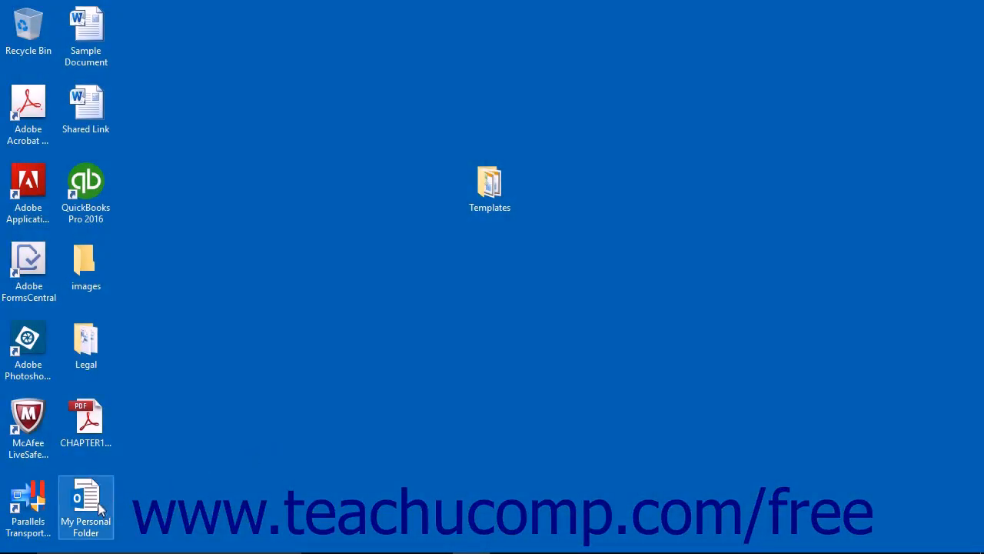
{"action": "mouse_move", "coordinate": [86, 500]}
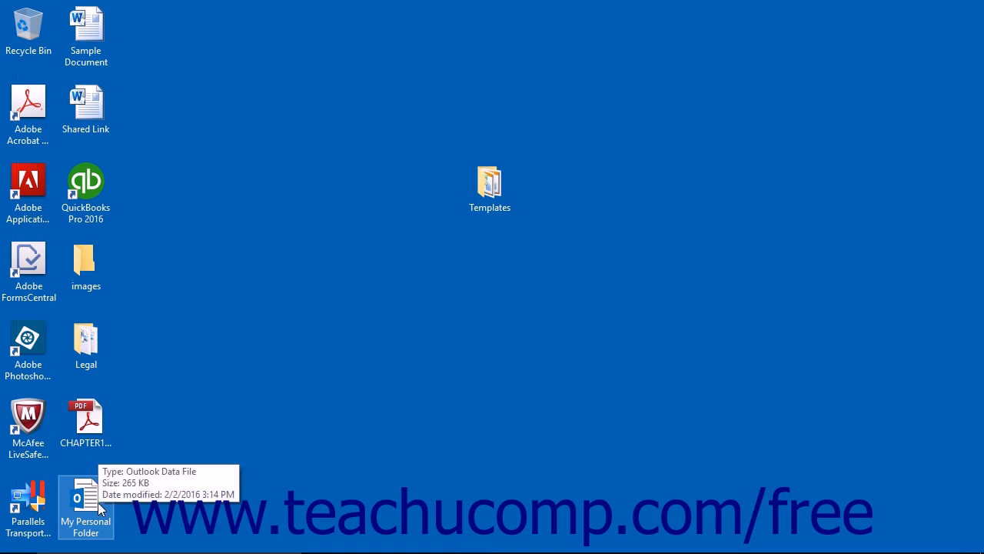
{"action": "key", "text": "Delete"}
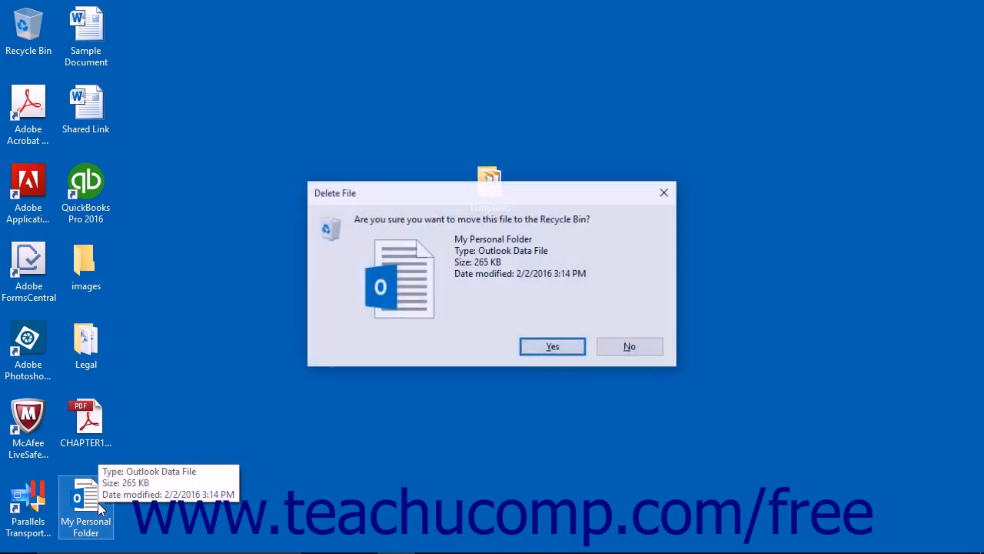